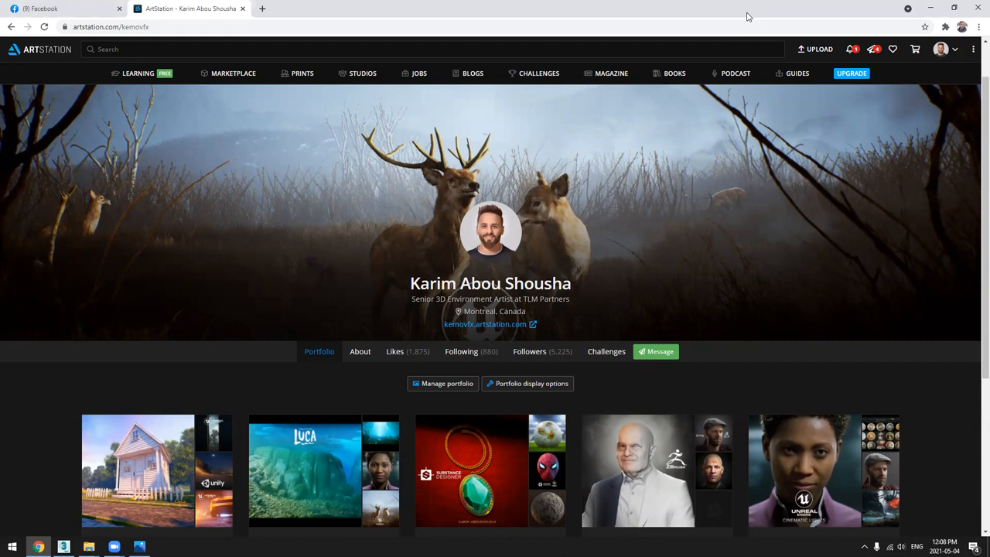
mouse_move(642, 123)
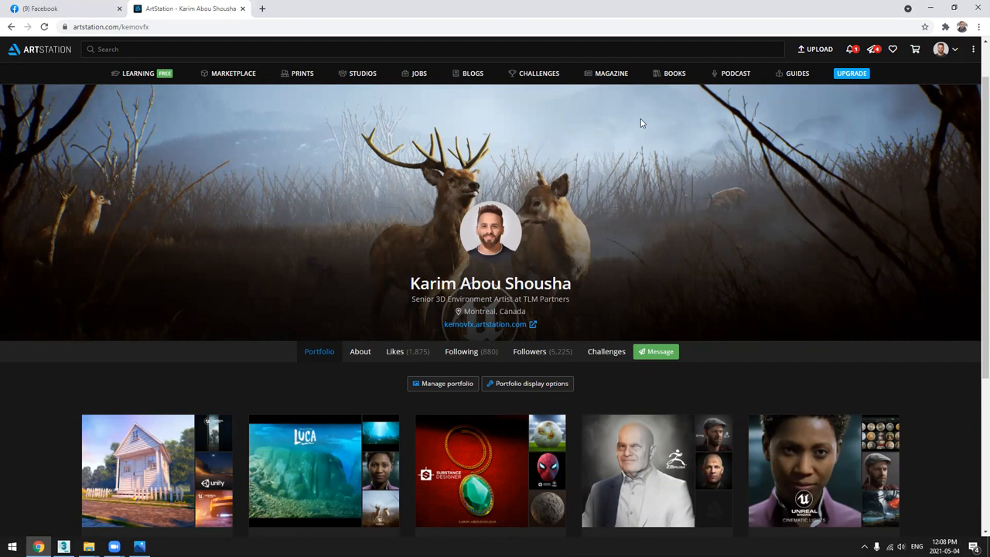
mouse_move(640, 130)
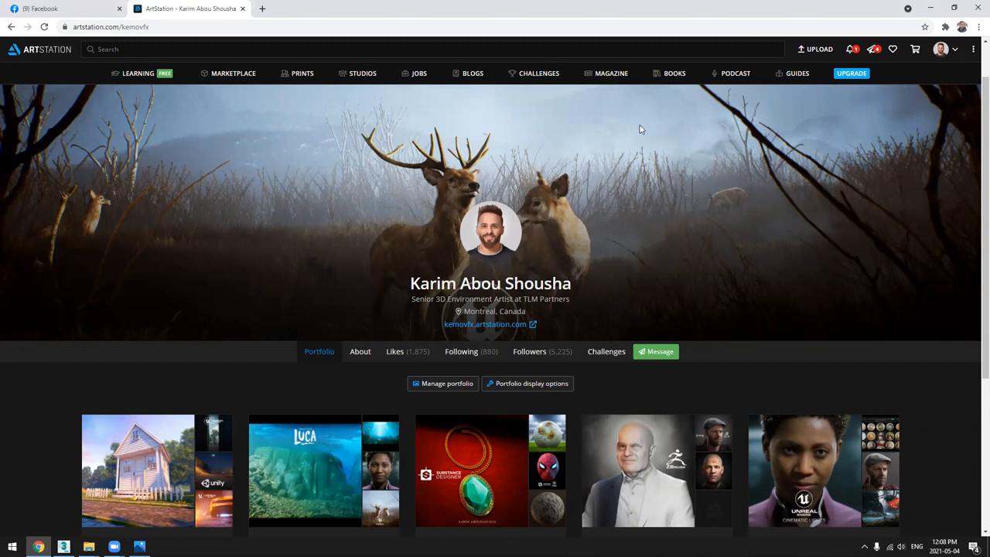
mouse_move(212, 504)
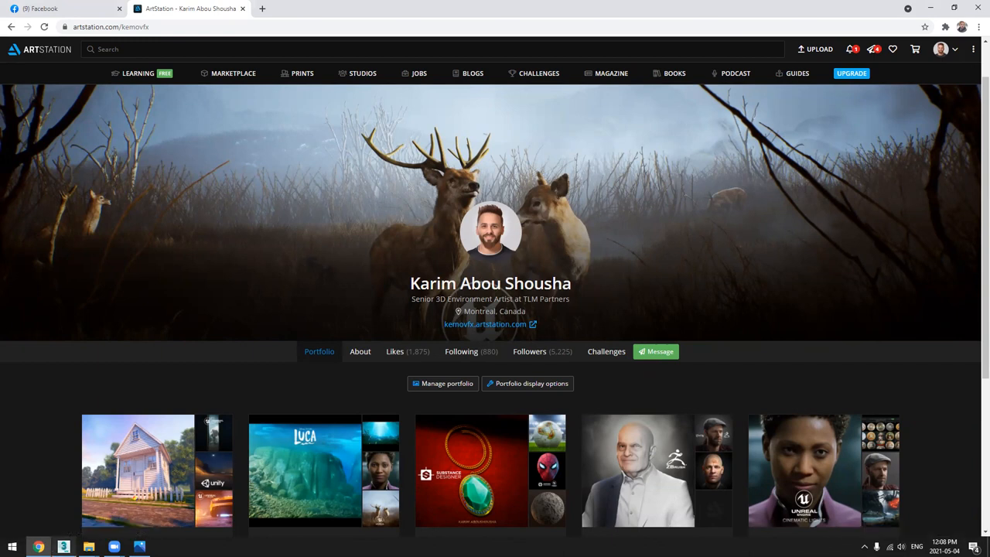
mouse_move(64, 546)
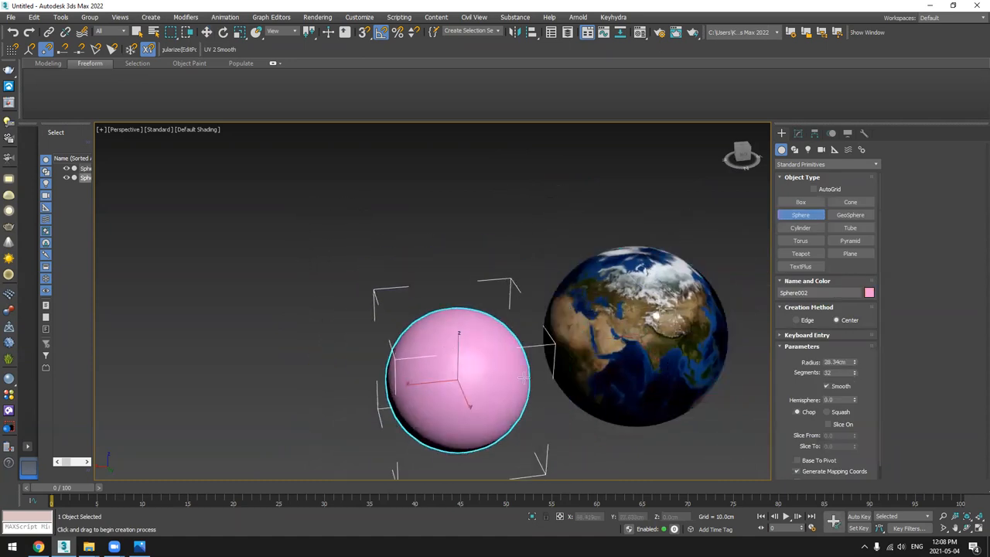
Turn on edged faces so the mesh edges show on the shaded spheres.
key("alt+w")
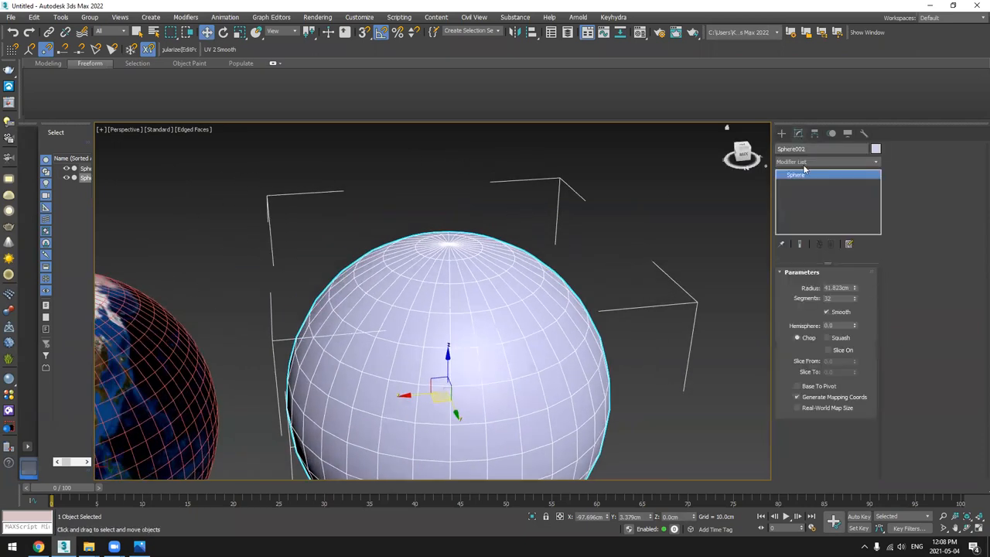
Add an Edit Poly modifier to the new sphere from the Modifier List.
left_click(873, 162)
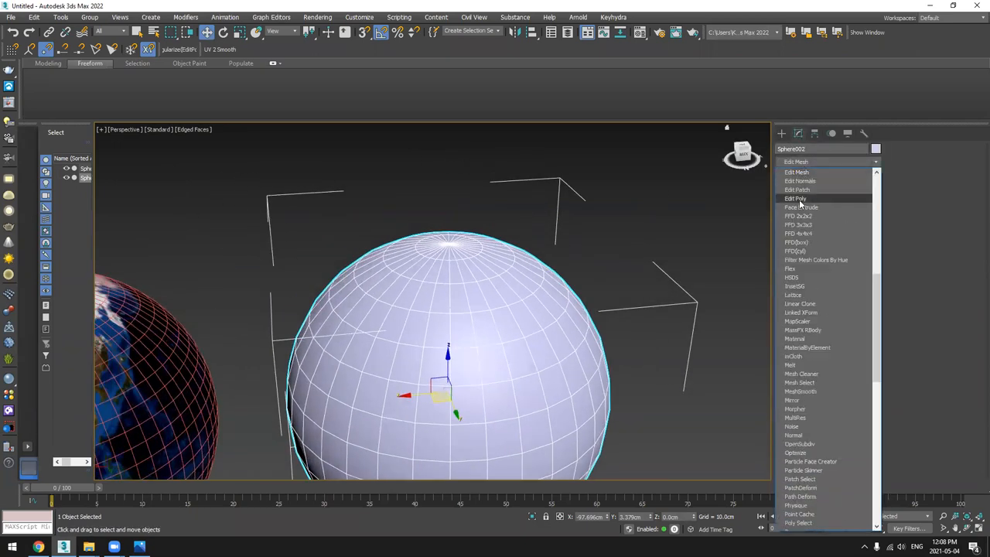
left_click(797, 198)
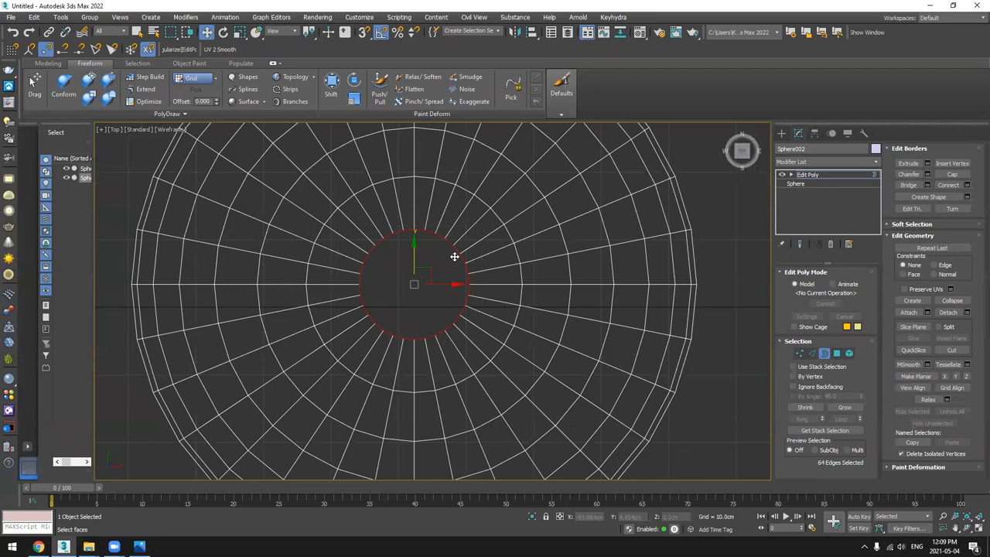
mouse_move(397, 284)
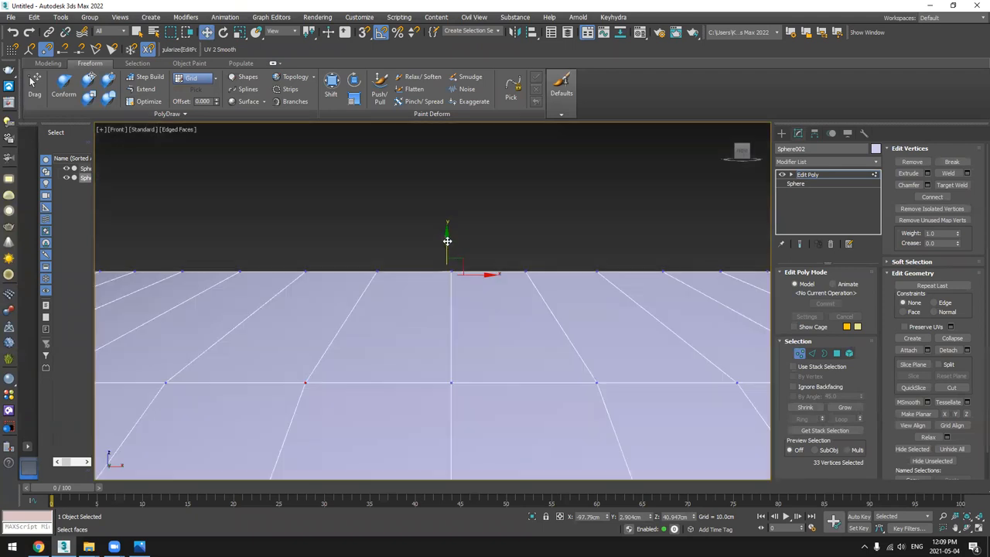
Move the vertex rings at the sphere's top pole and near its bottom pole.
left_click_drag(368, 338, 177, 459)
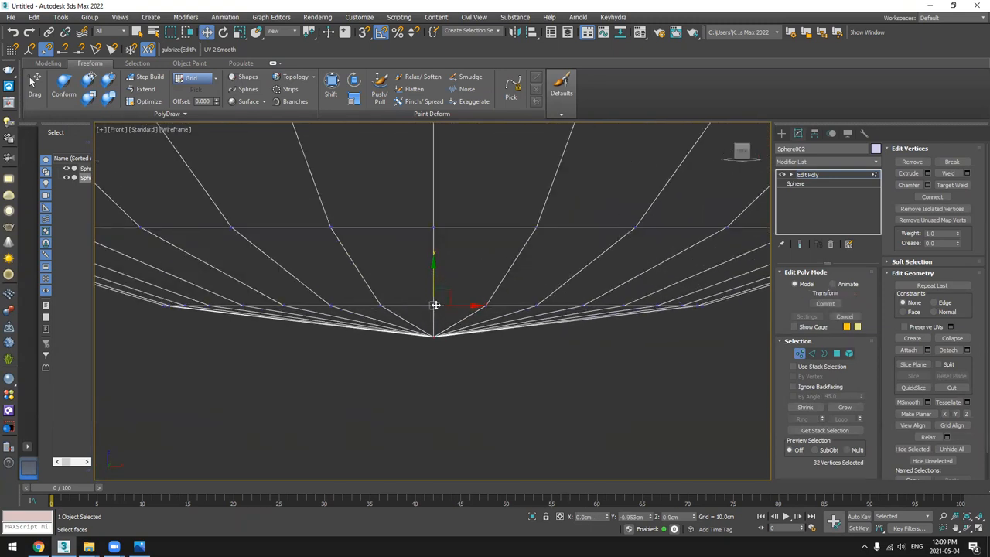
left_click_drag(433, 306, 433, 344)
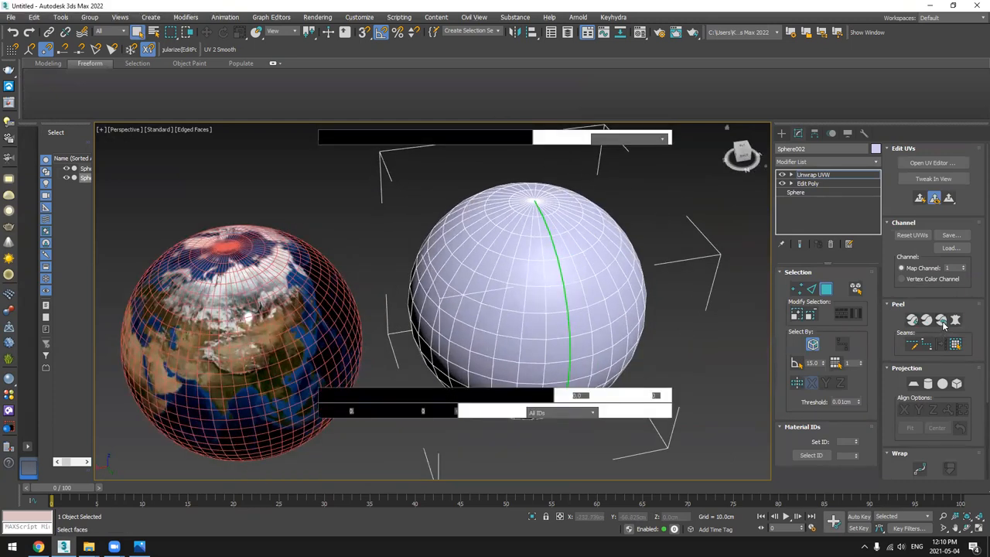
Open the UV editor in Edge mode and peel the sphere's UVs along the seam.
left_click(942, 320)
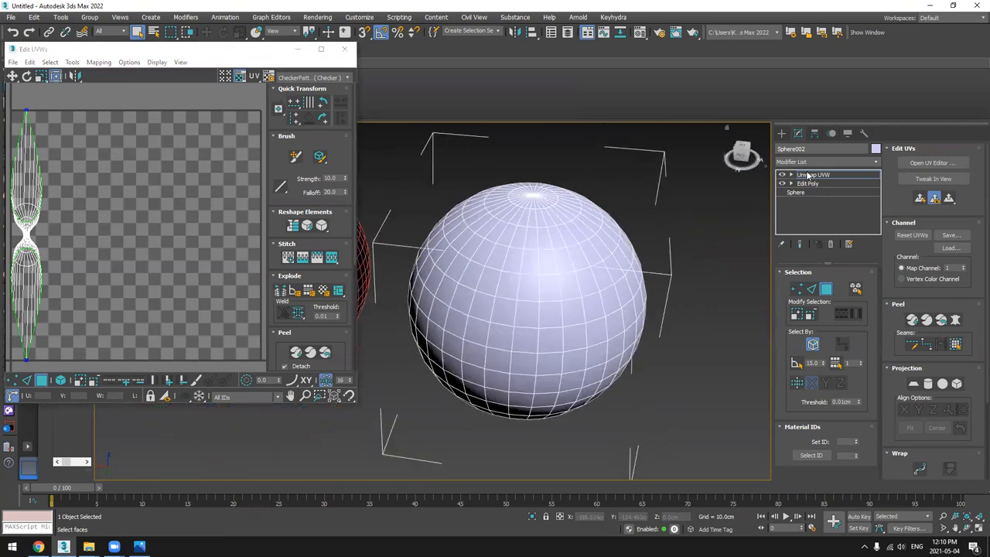
left_click(791, 174)
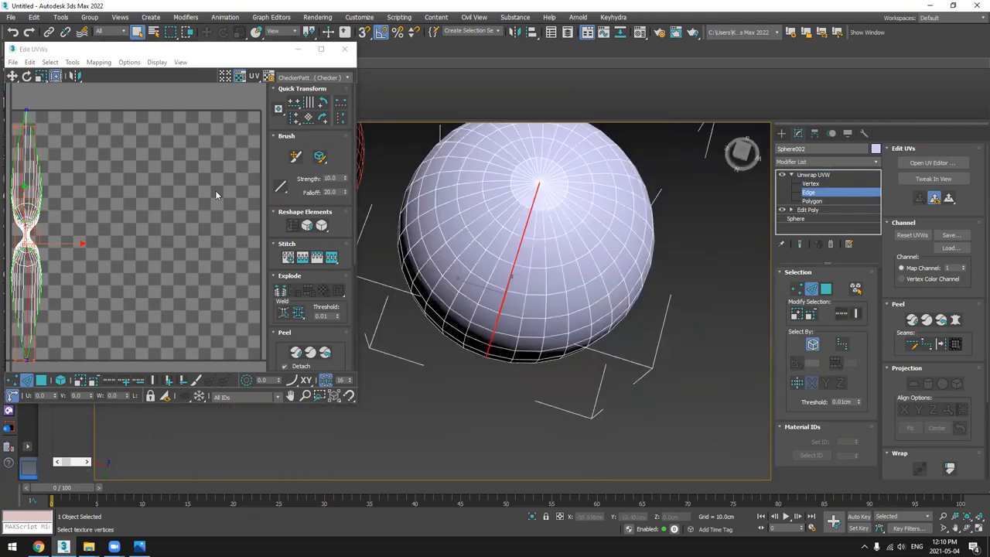
mouse_move(282, 298)
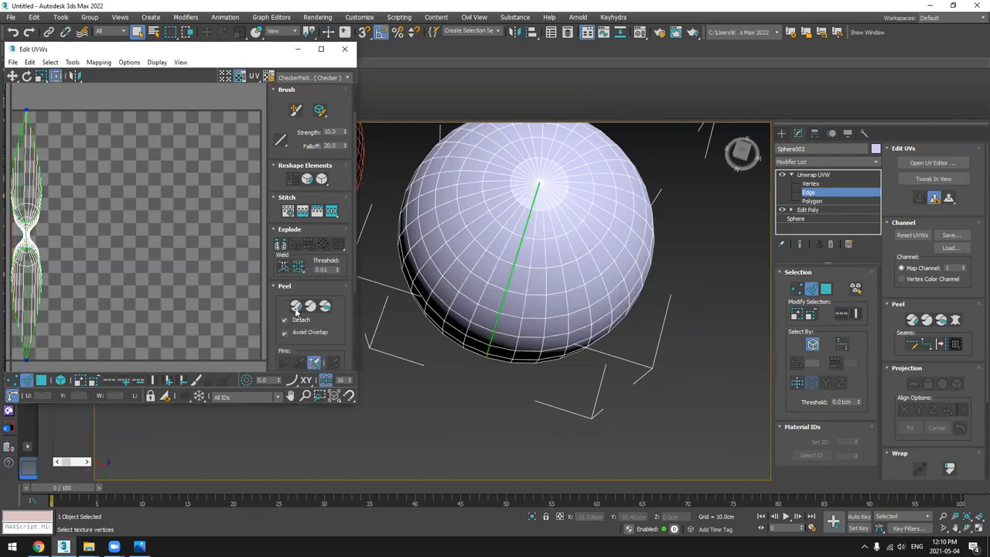
left_click(295, 305)
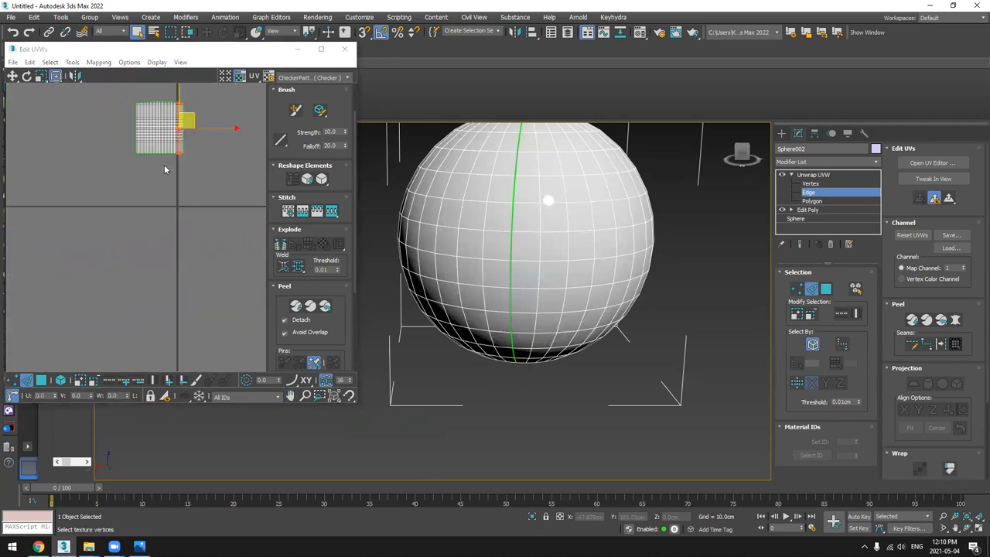
Scale the peeled UV grid to fill the 0–1 texture square.
left_click_drag(158, 124, 136, 263)
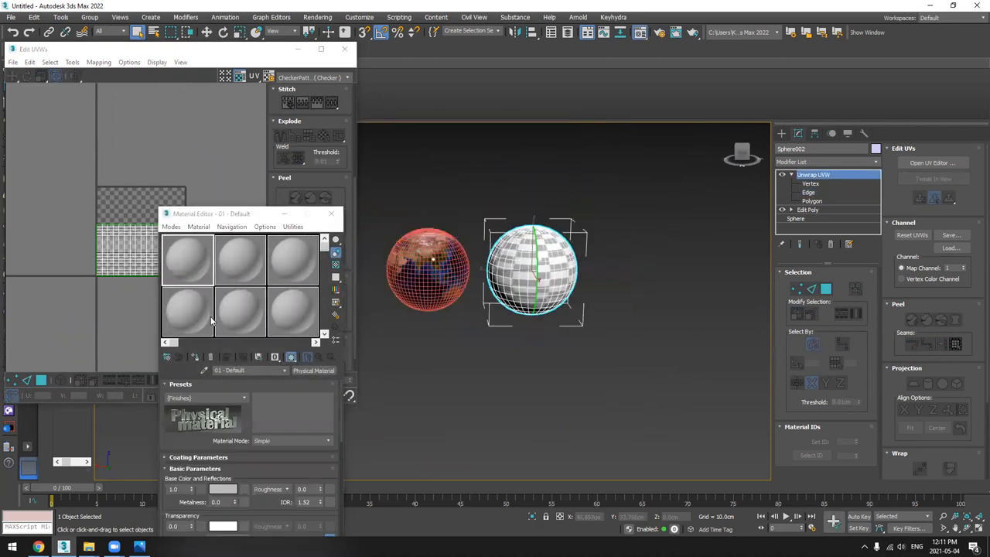
Assign the Earth material to the new sphere and close the Edit UVWs window.
left_click(187, 259)
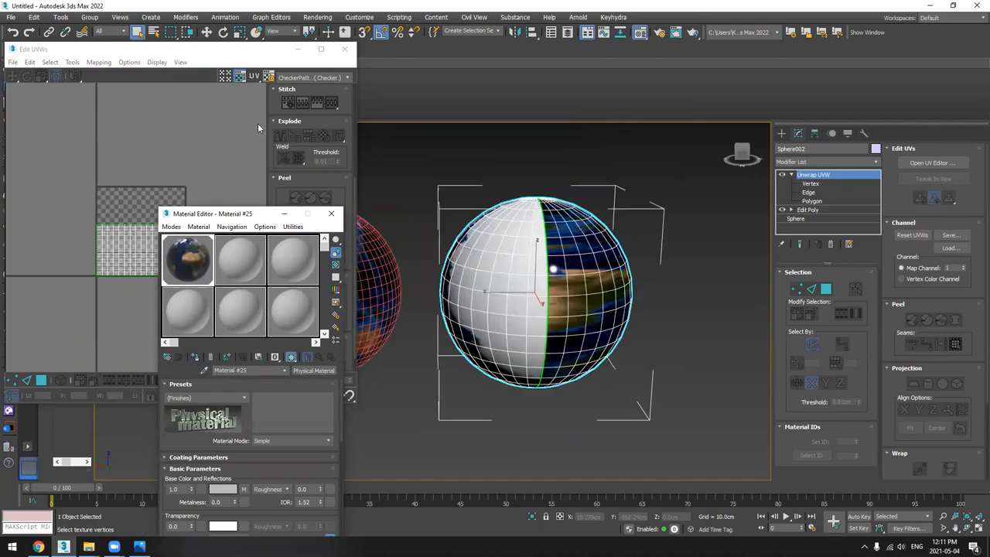
left_click(331, 214)
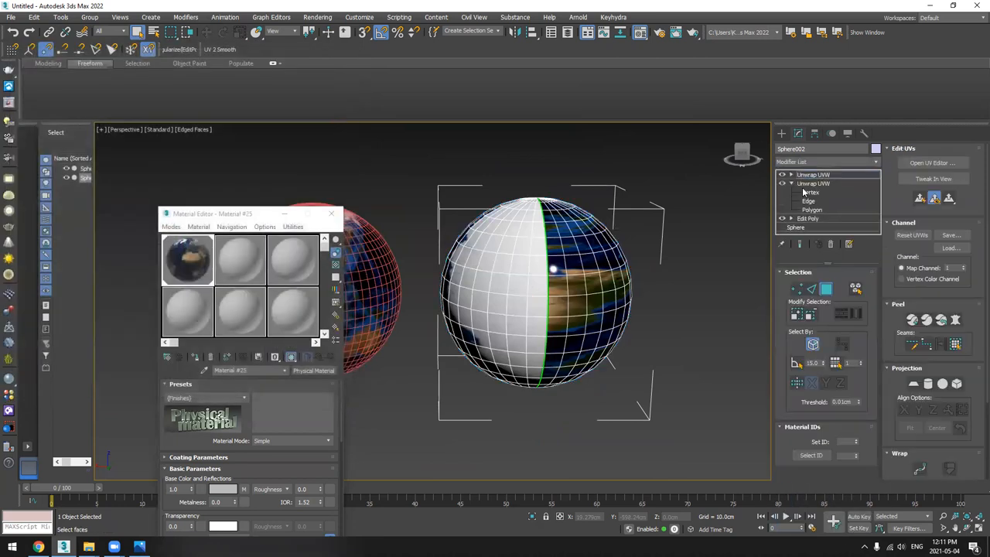
Move and scale the sphere's UV layout to fit over the Earth map image.
left_click(931, 162)
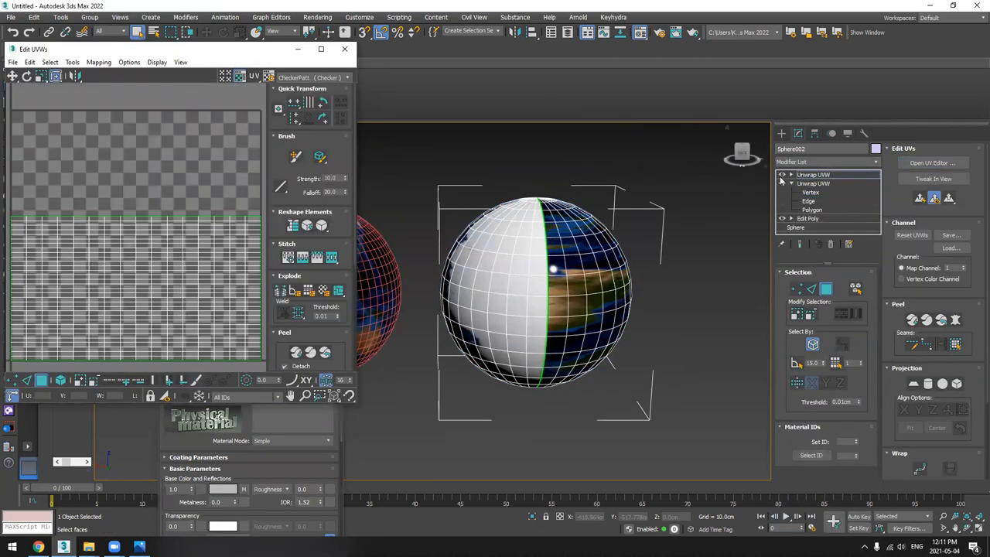
left_click(812, 210)
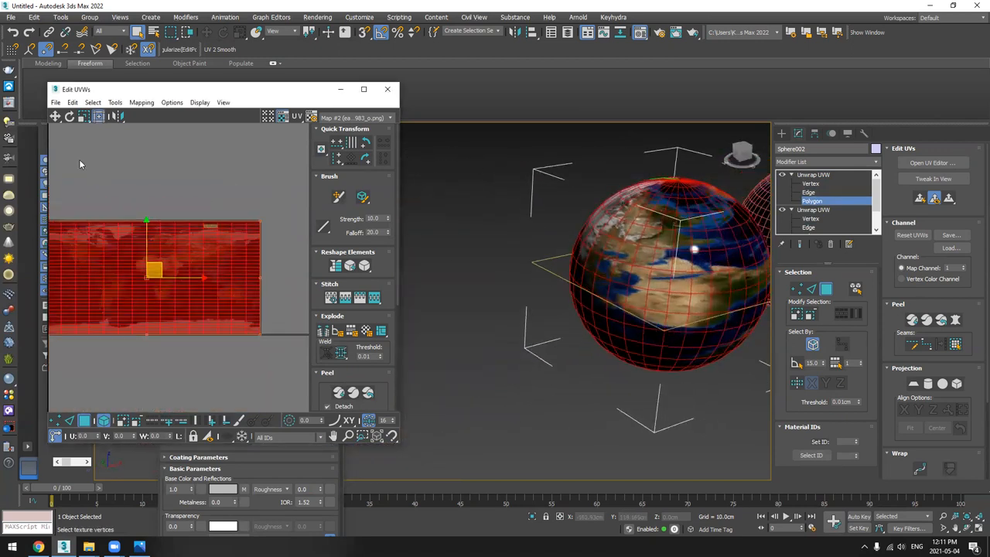
left_click_drag(155, 270, 167, 287)
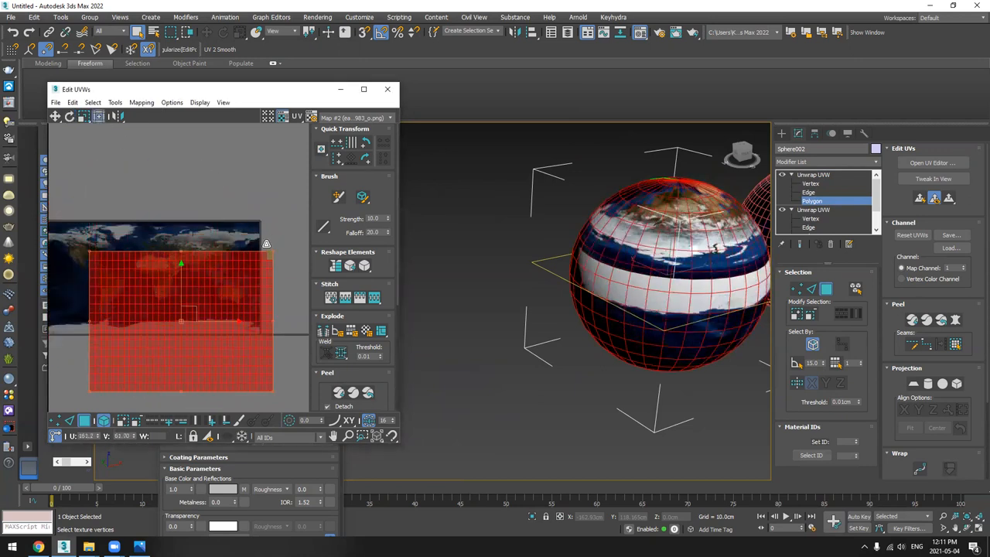
left_click_drag(181, 313, 225, 274)
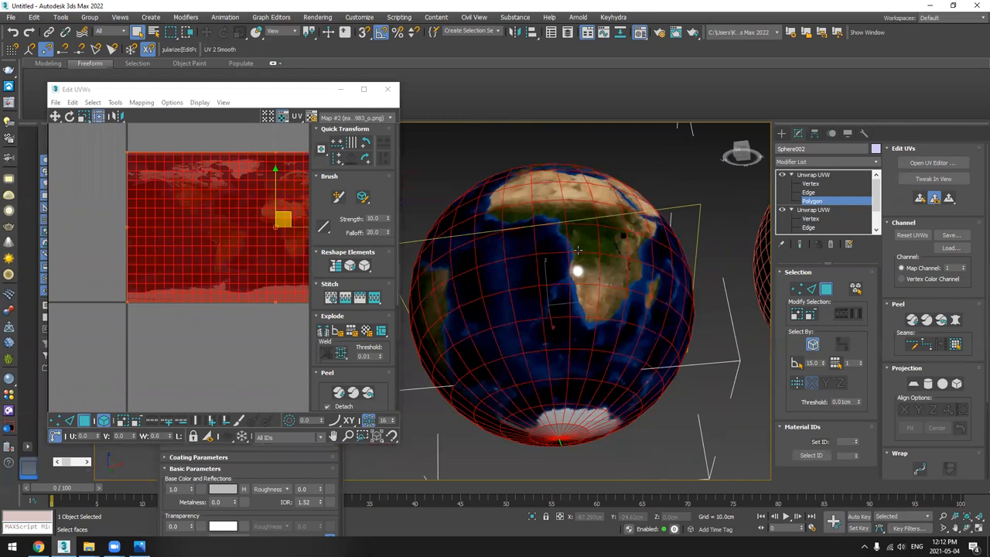
Add TurboSmooth and Weighted Normals above the unwraps and select the upper Unwrap UVW.
left_click(813, 174)
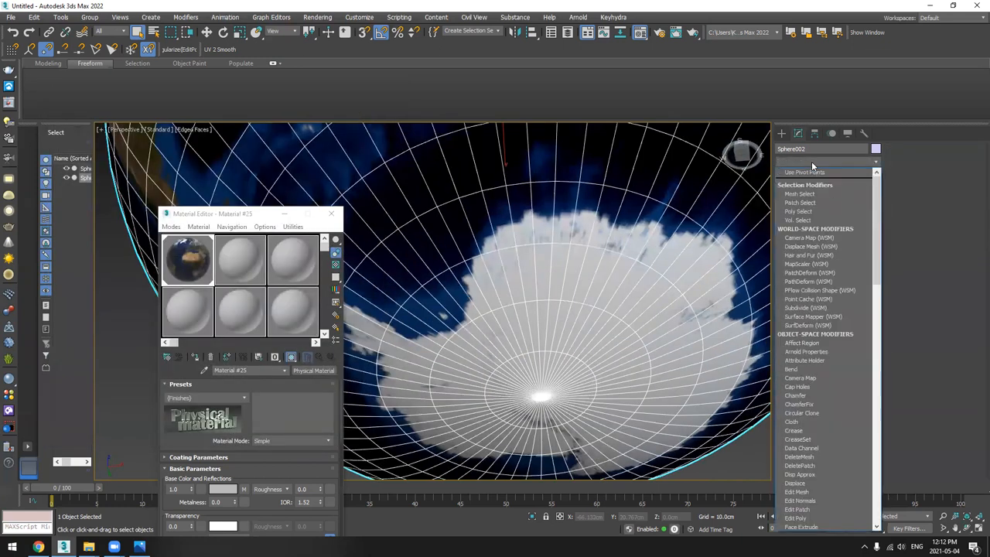
left_click(820, 174)
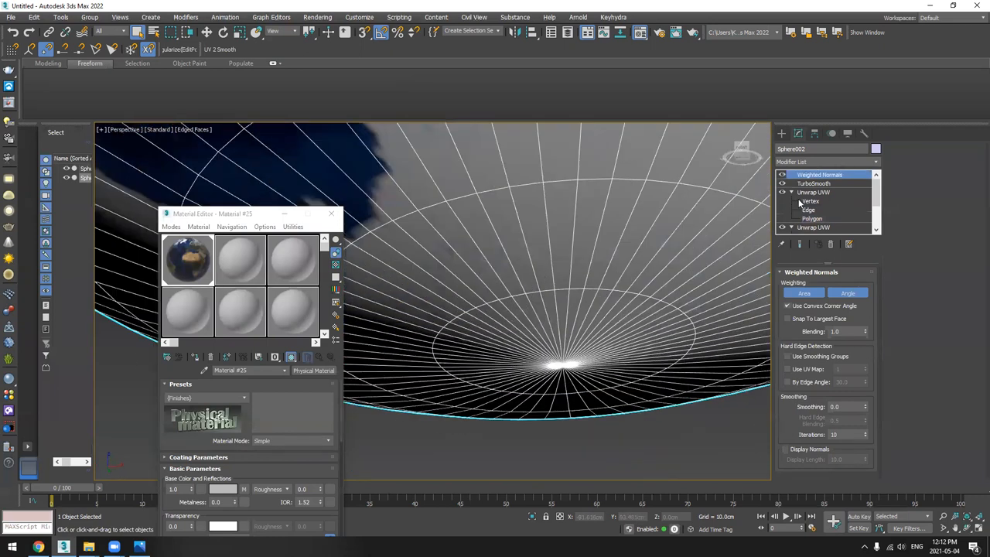
left_click(813, 192)
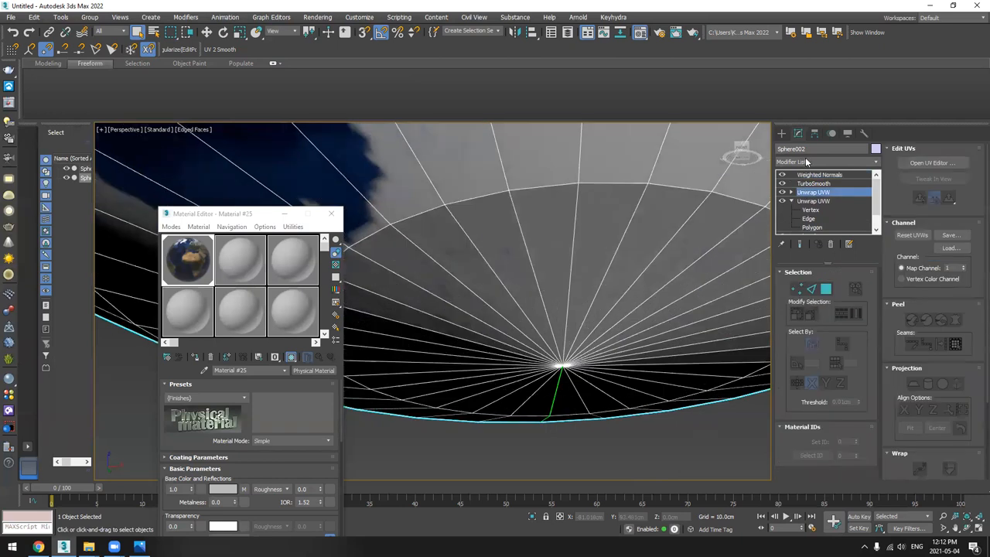
Move Edit Poly below the Unwrap UVW modifiers and check the smoothed pole.
left_click(812, 191)
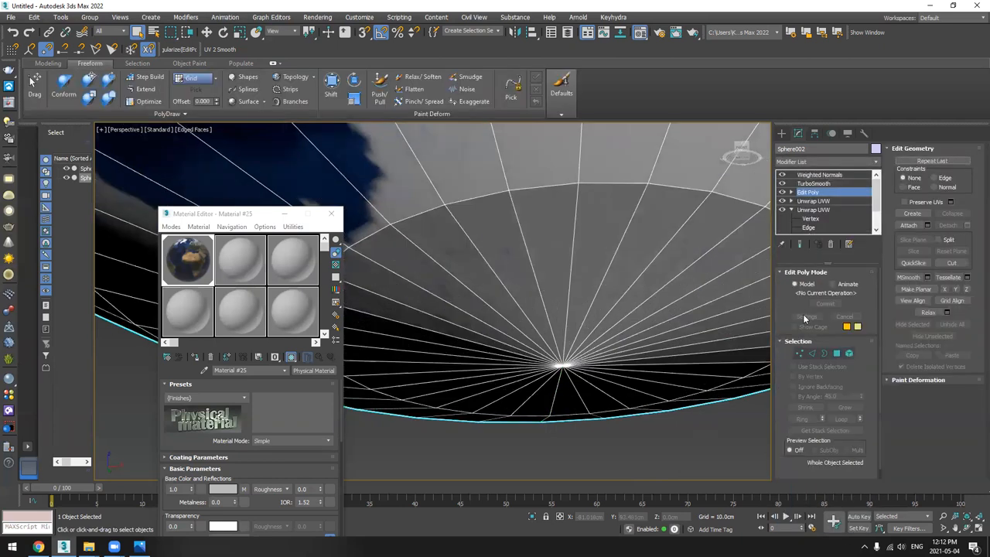
left_click(800, 353)
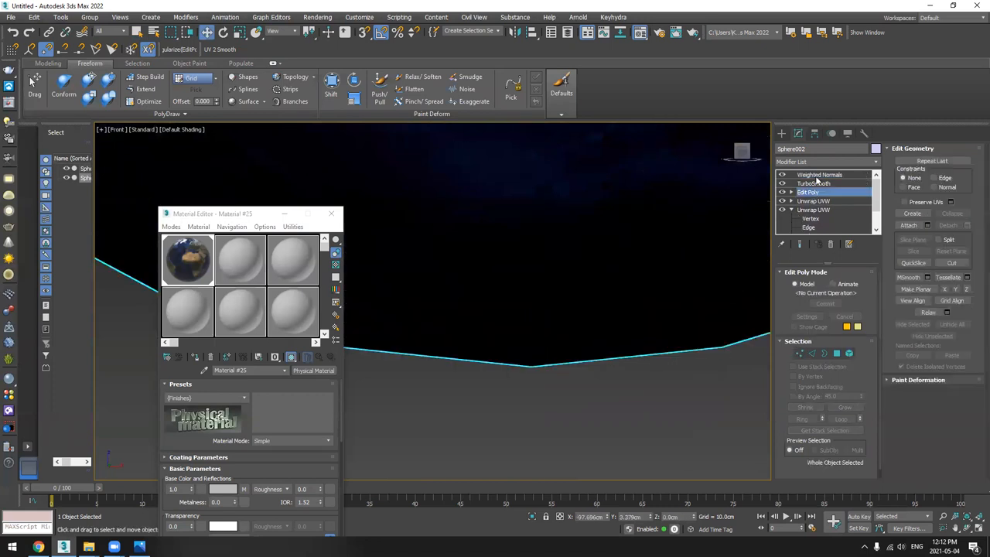
left_click(819, 175)
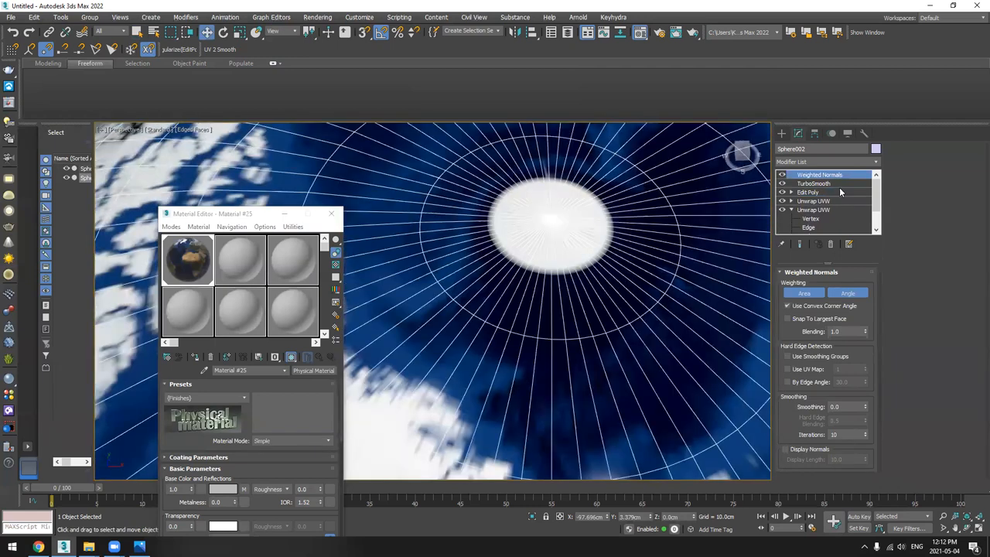
left_click(811, 191)
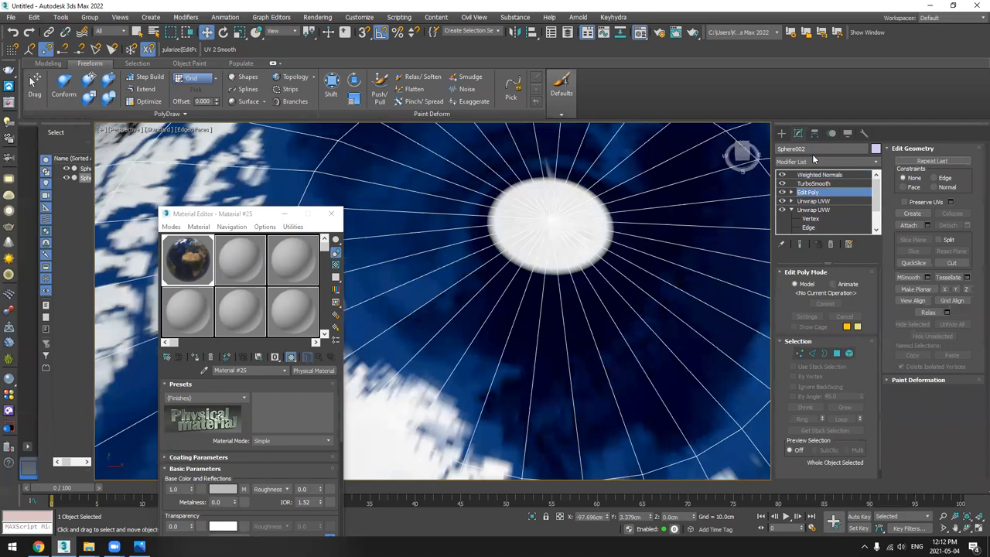
left_click(827, 162)
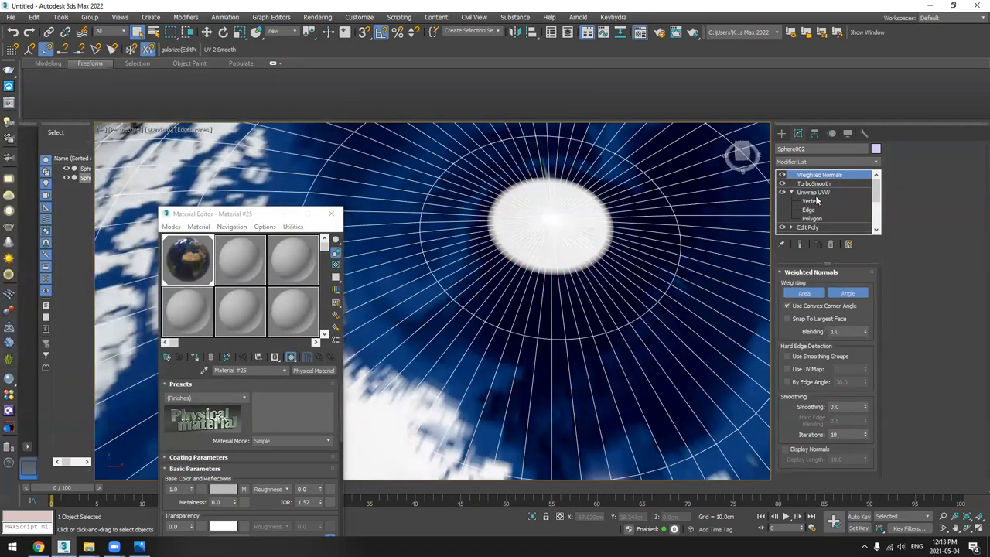
Select the upper Unwrap UVW and inspect its UV layout in the UV Editor.
left_click(813, 192)
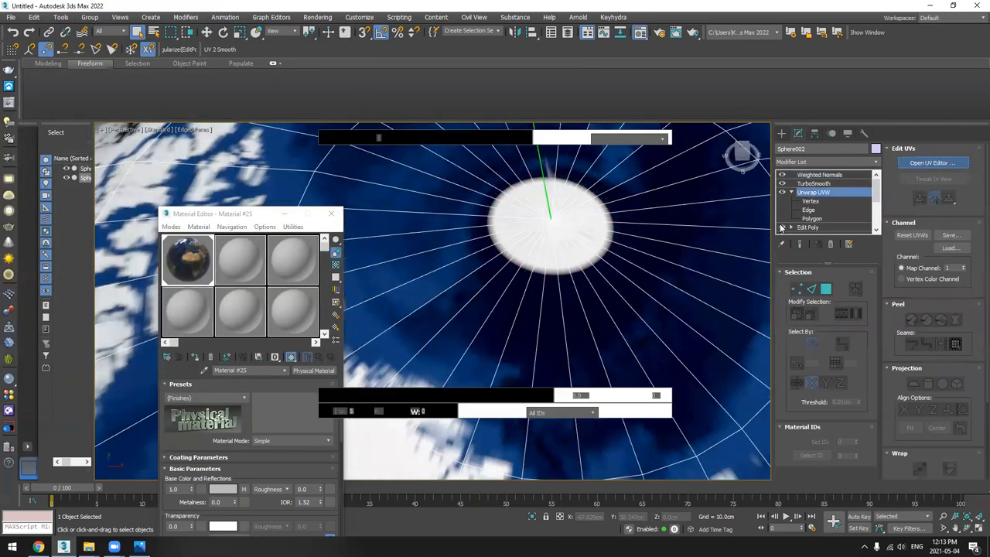
left_click(932, 162)
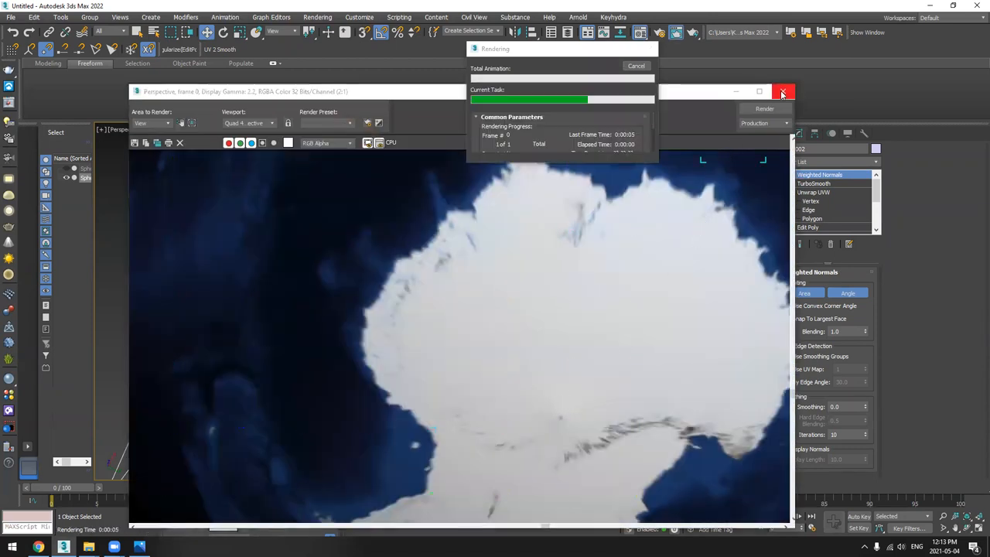
Review the polar ice test renders, then close both Rendered Frame Window images.
left_click(784, 91)
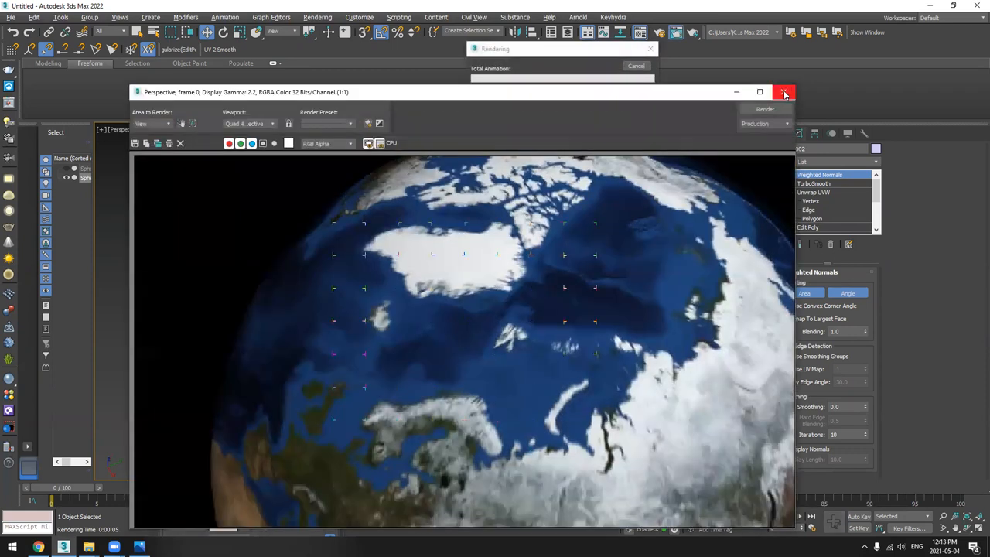
left_click(784, 92)
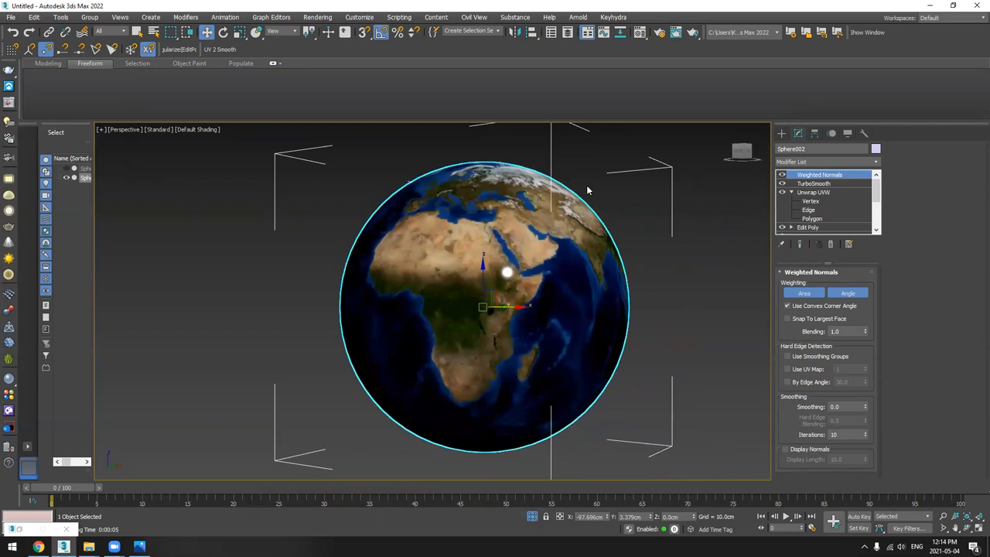
mouse_move(631, 138)
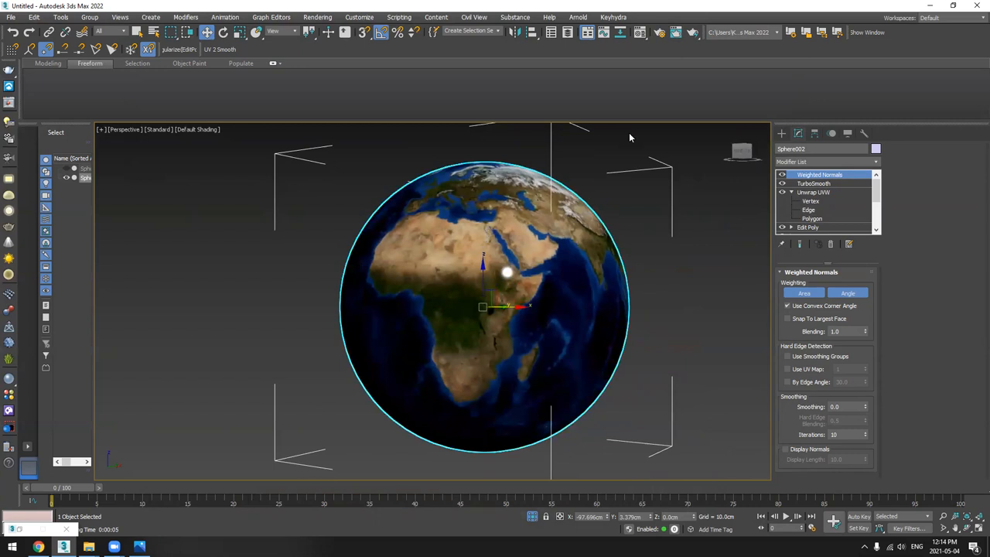